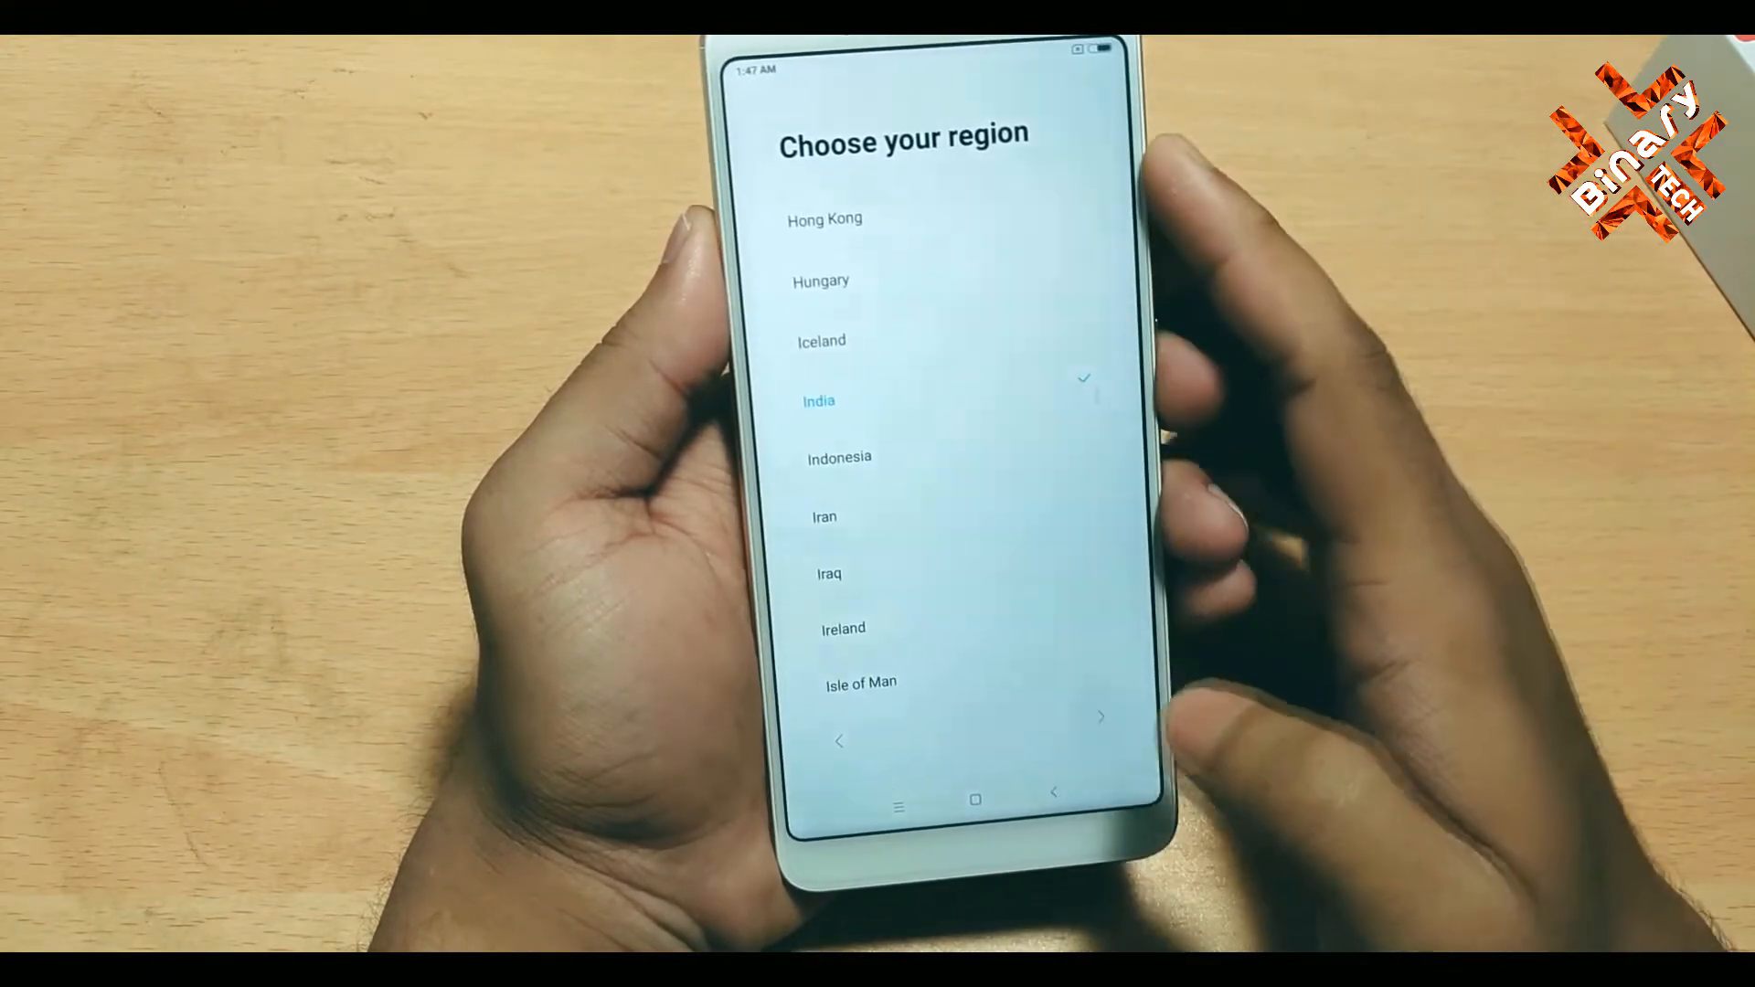
Confirm India as the region and Gboard as the default keyboard
{"action": "left_click", "coordinate": [1102, 717]}
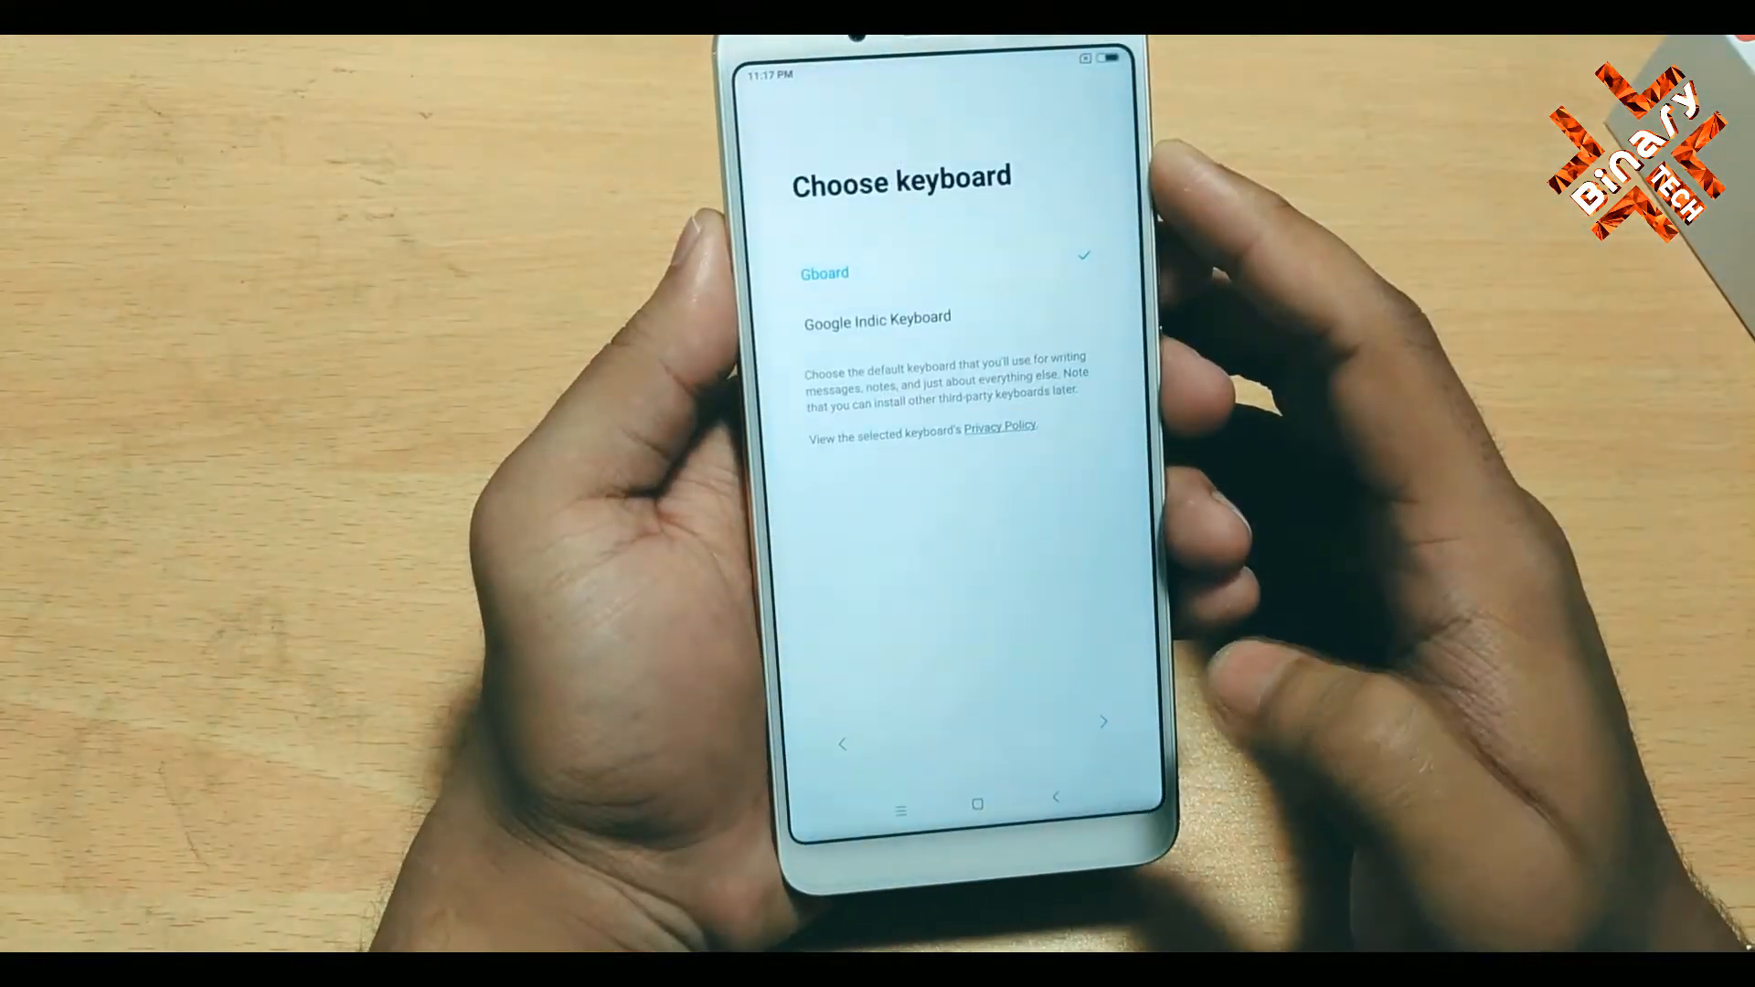
{"action": "left_click", "coordinate": [1107, 746]}
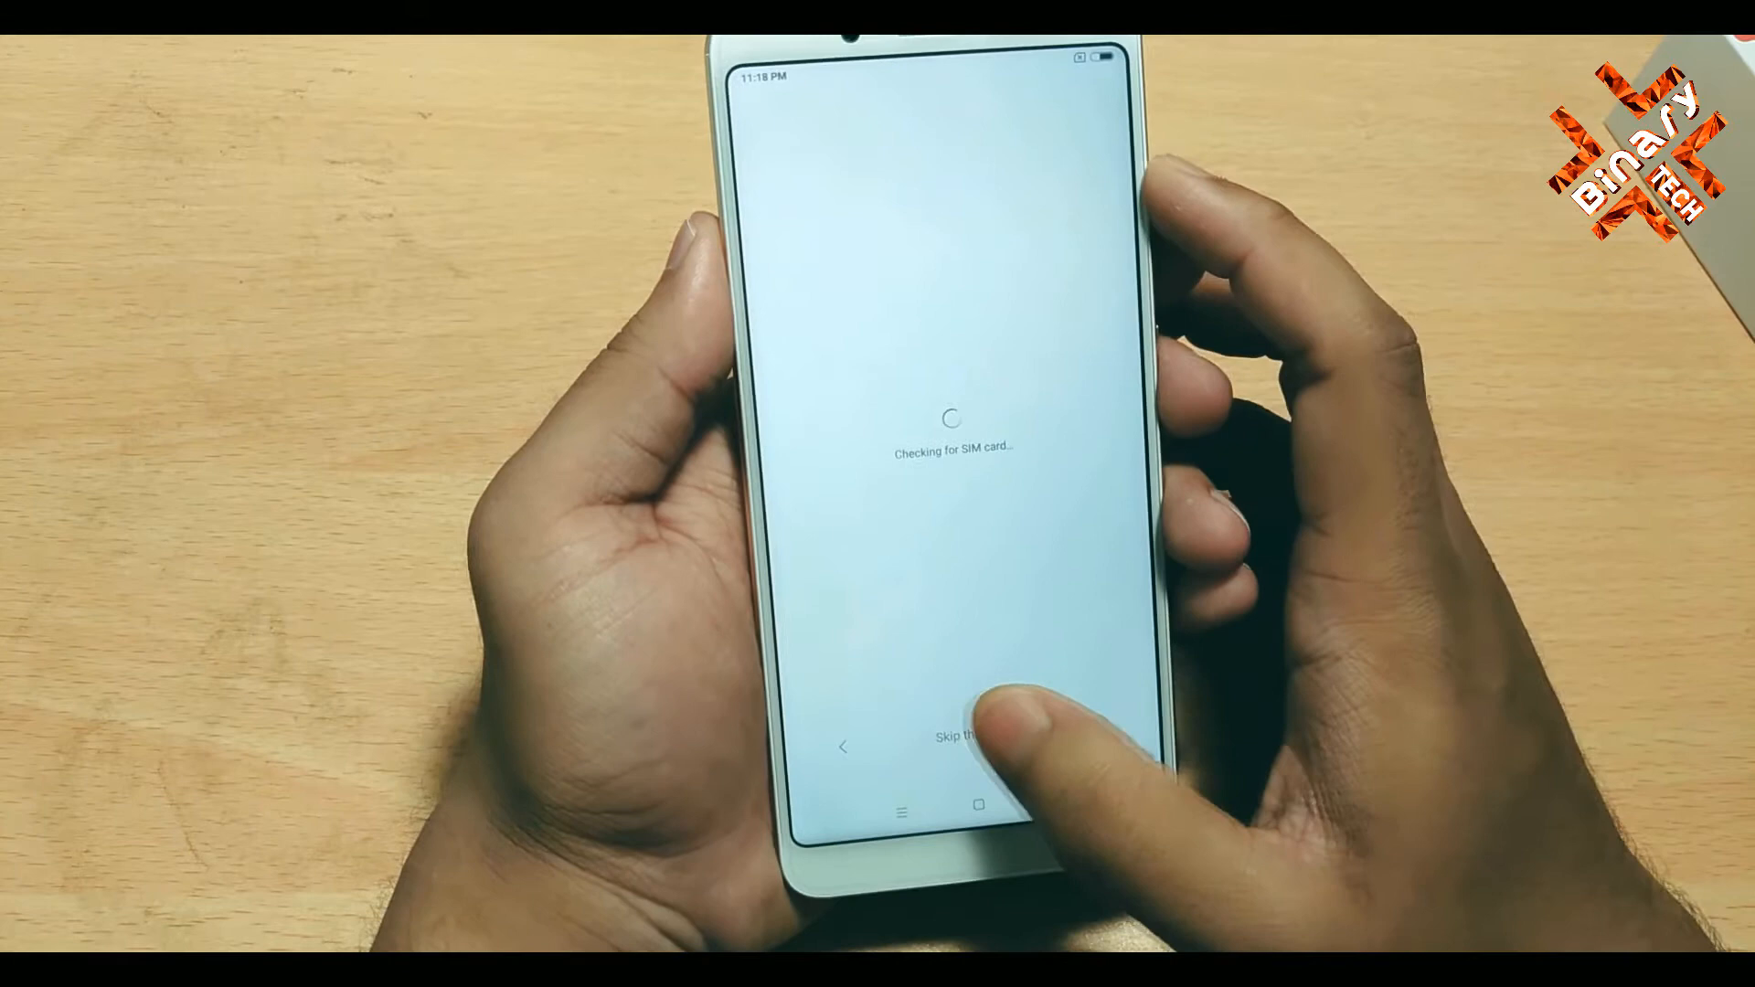
Skip the SIM card check and answer the Improve location accuracy prompt
{"action": "left_click", "coordinate": [969, 742]}
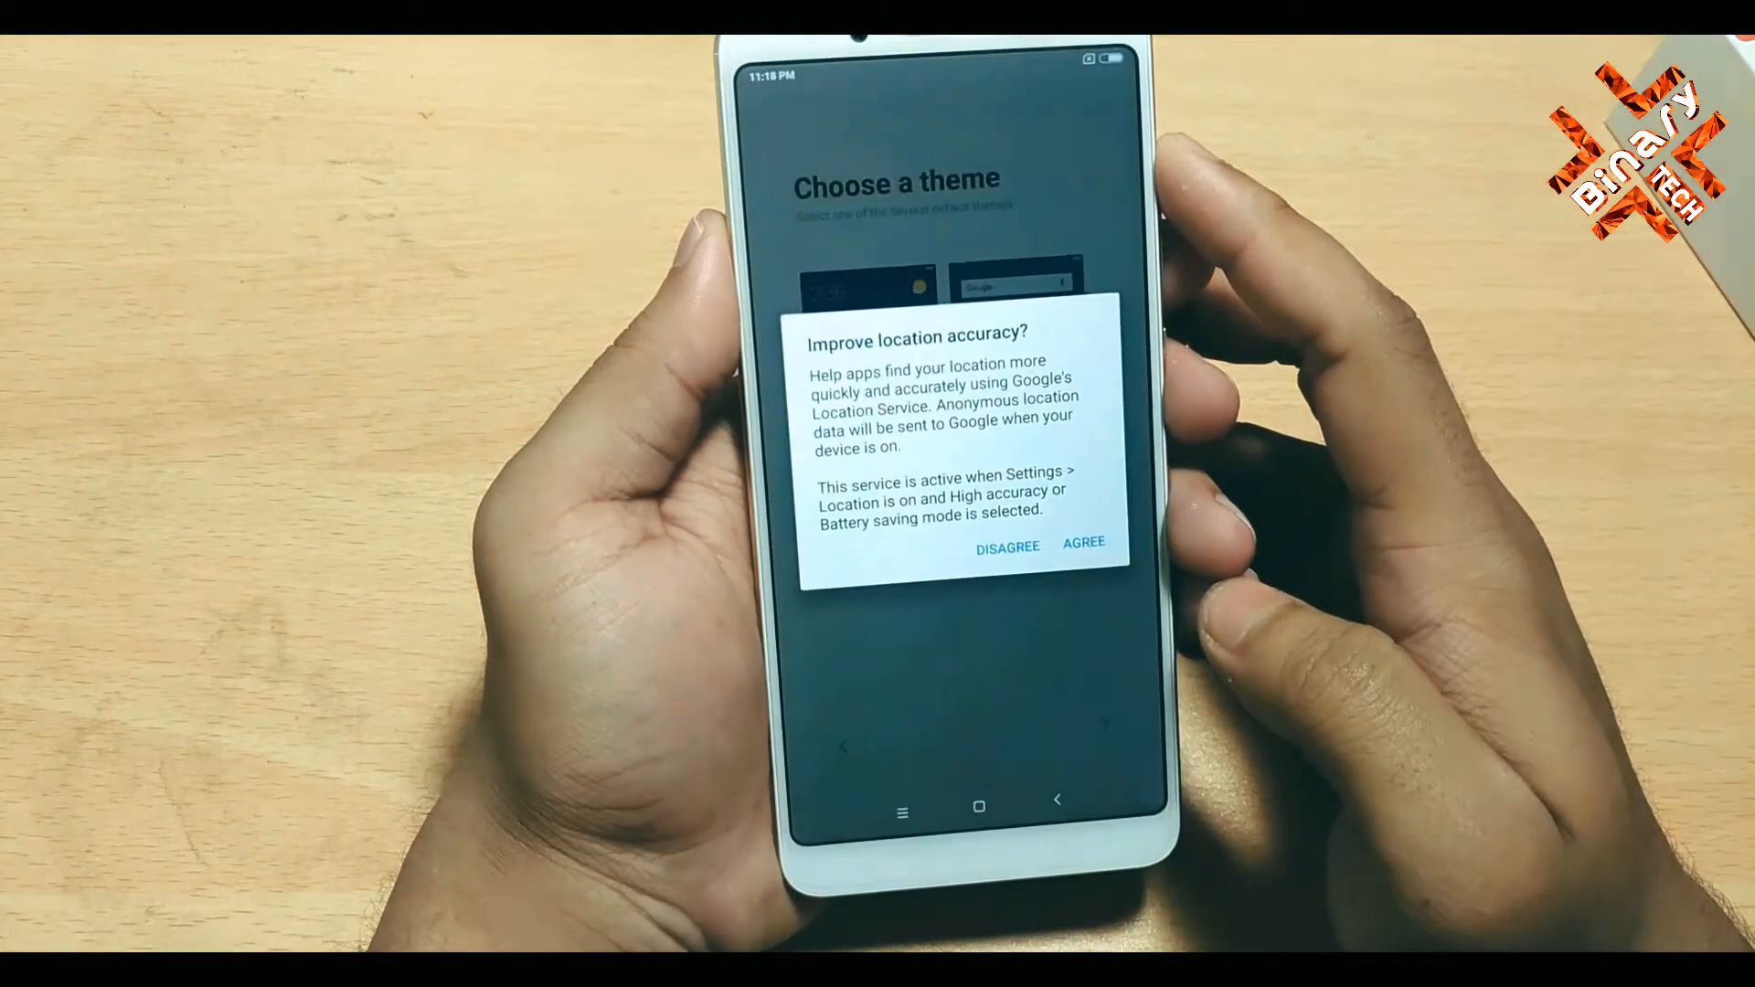
{"action": "left_click", "coordinate": [1086, 541]}
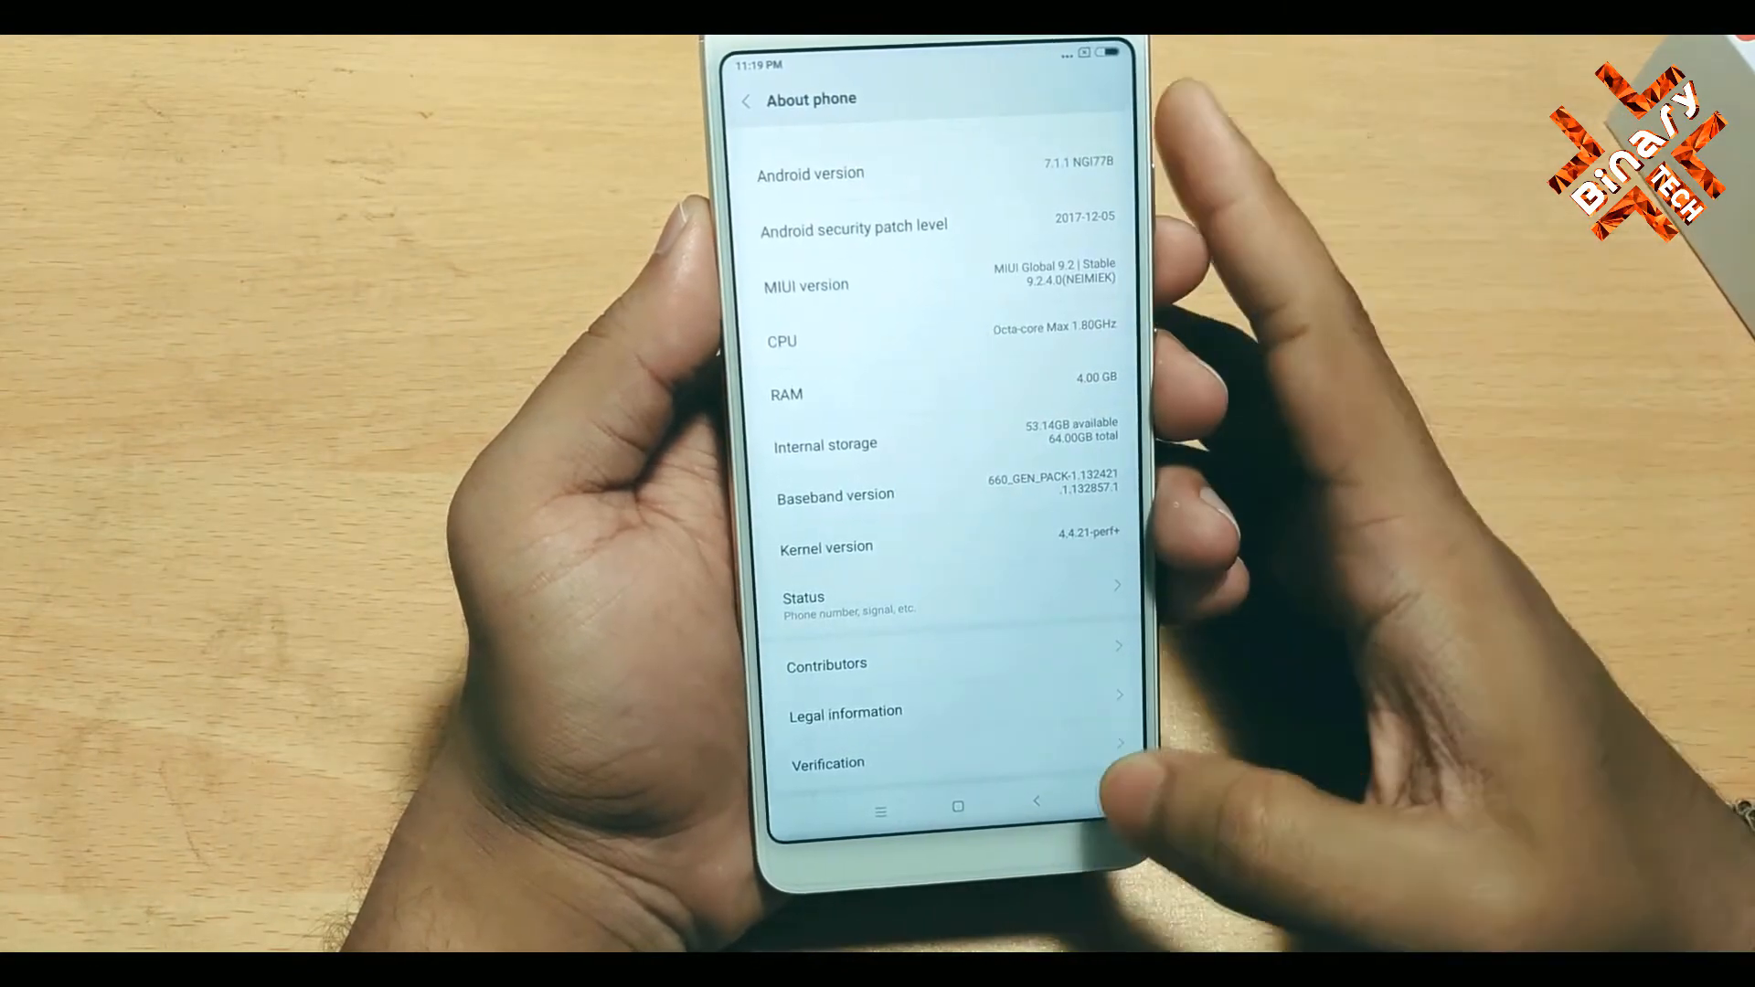
View About phone details: Android 7.1.1, MIUI Global 9.2, 4.00 GB RAM, 64 GB storage
{"action": "left_click", "coordinate": [748, 98]}
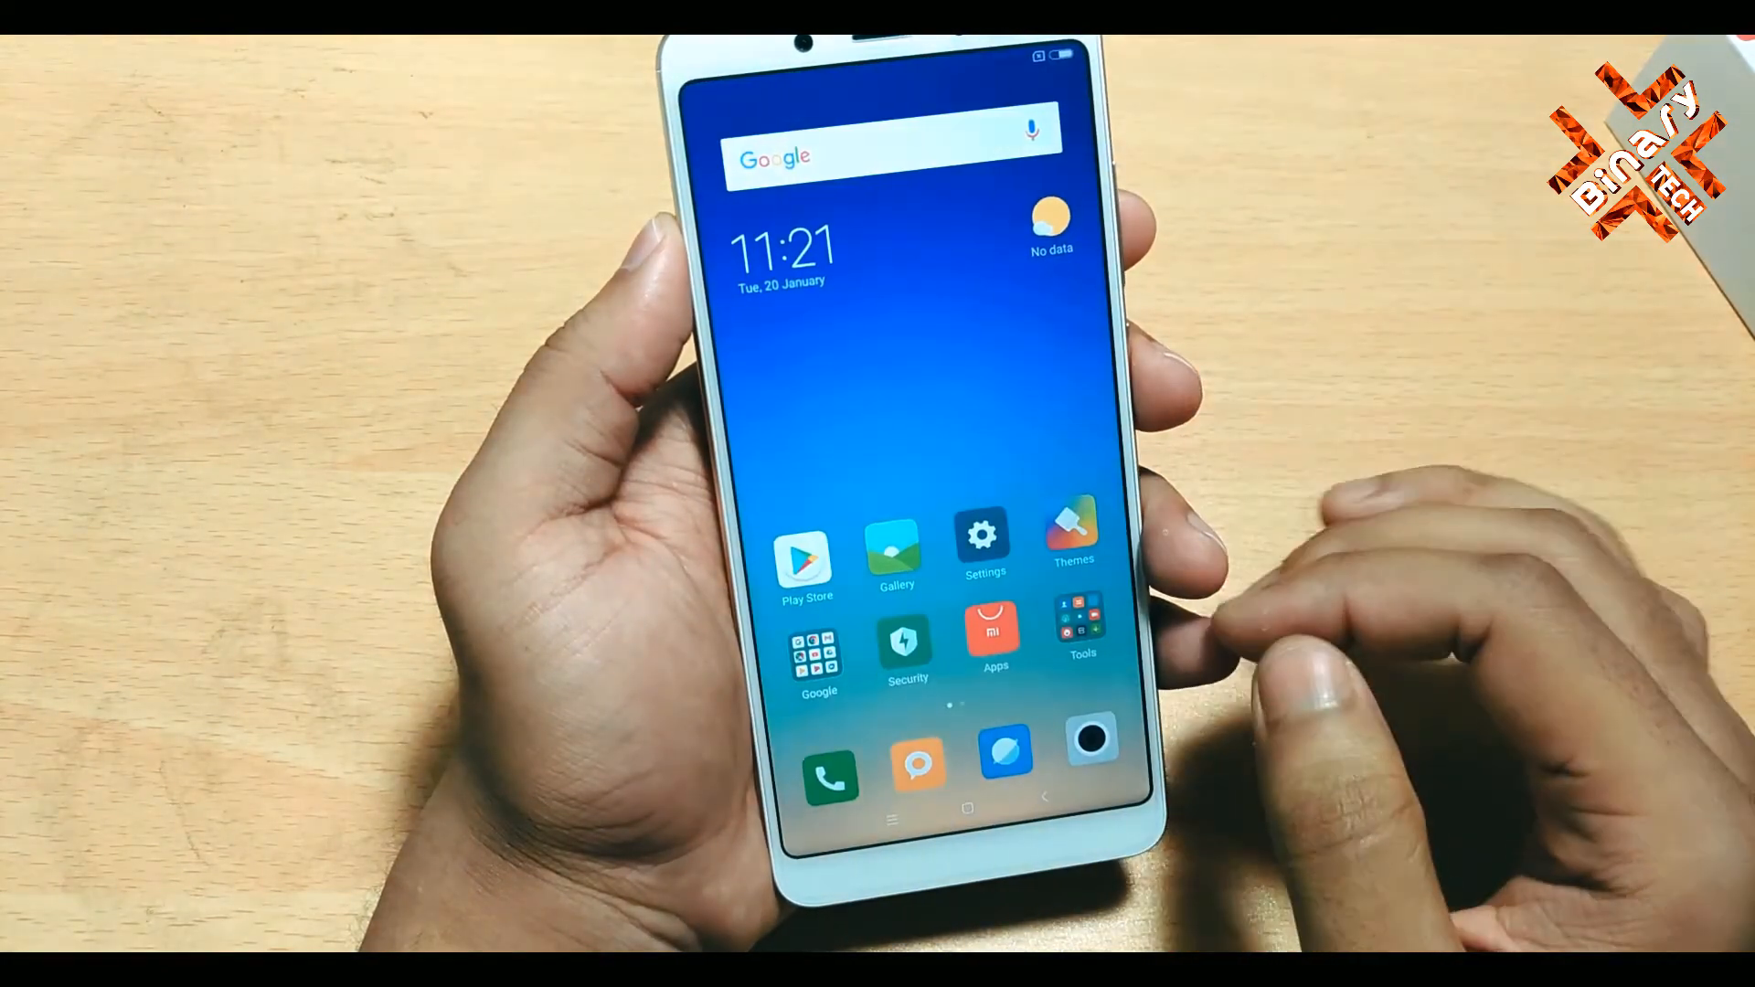
Open the Settings app from the MIUI home screen
{"action": "left_click", "coordinate": [982, 537]}
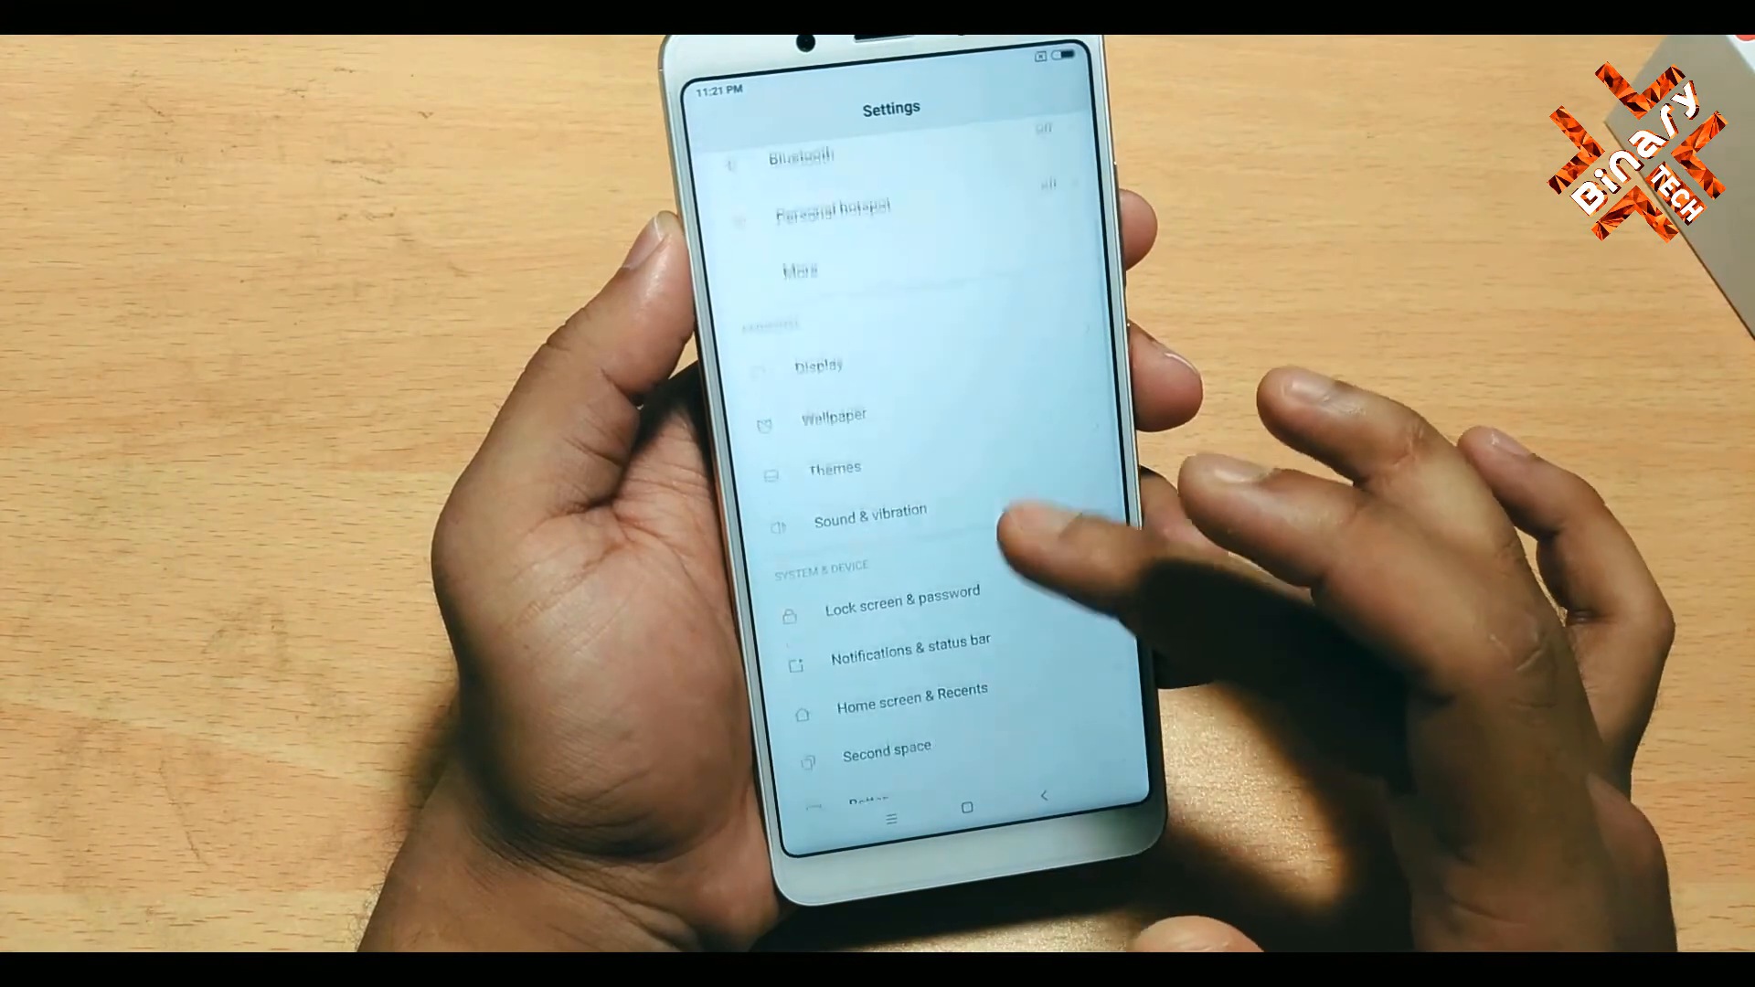